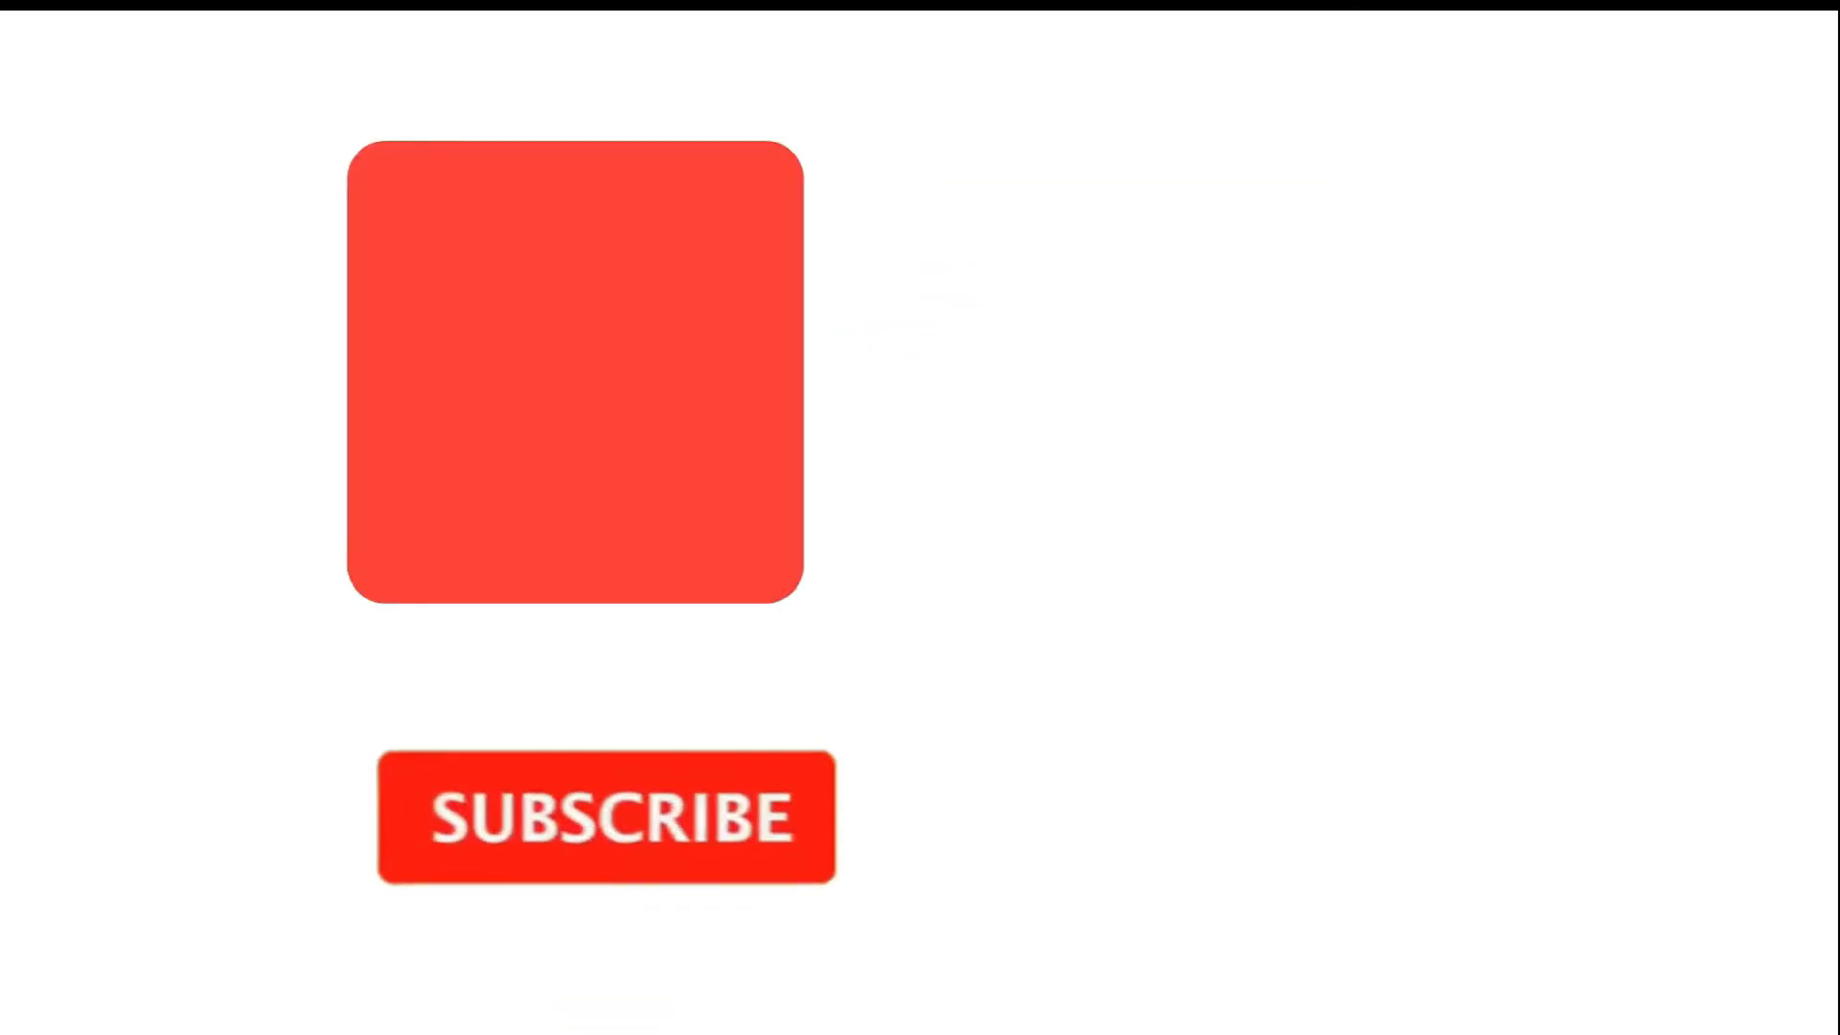
click(605, 816)
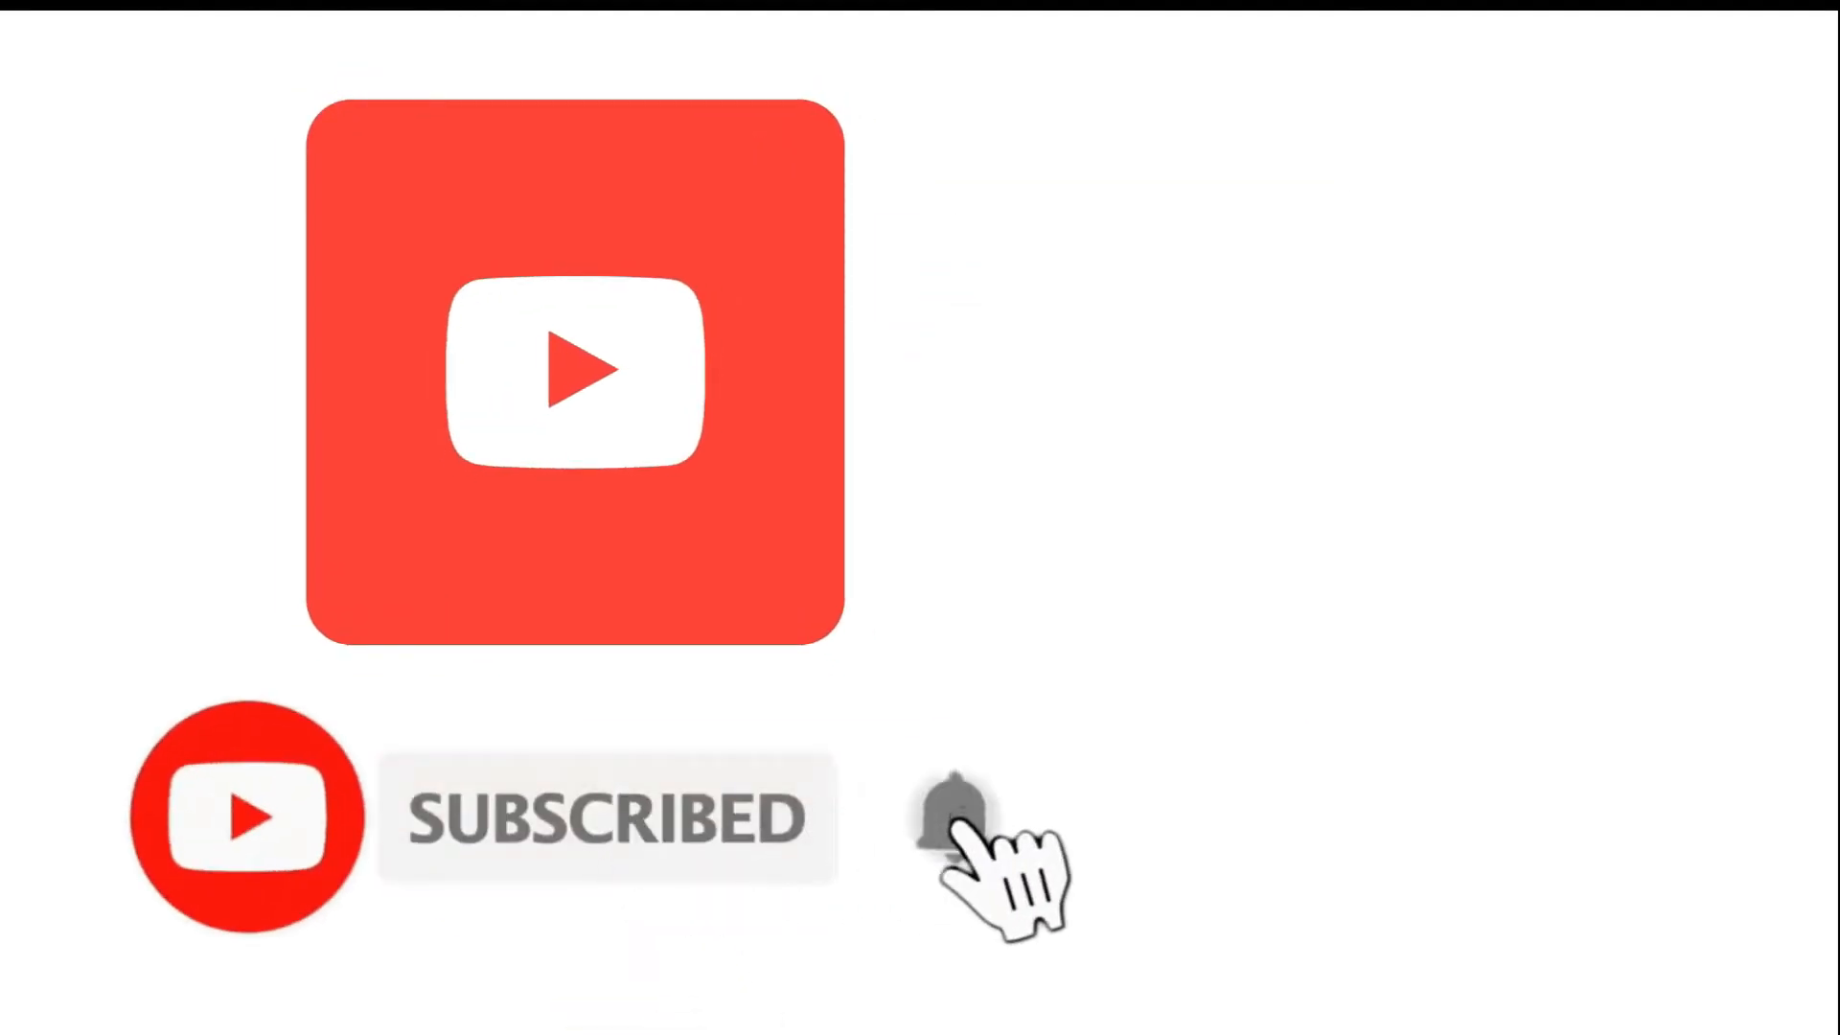
click(951, 817)
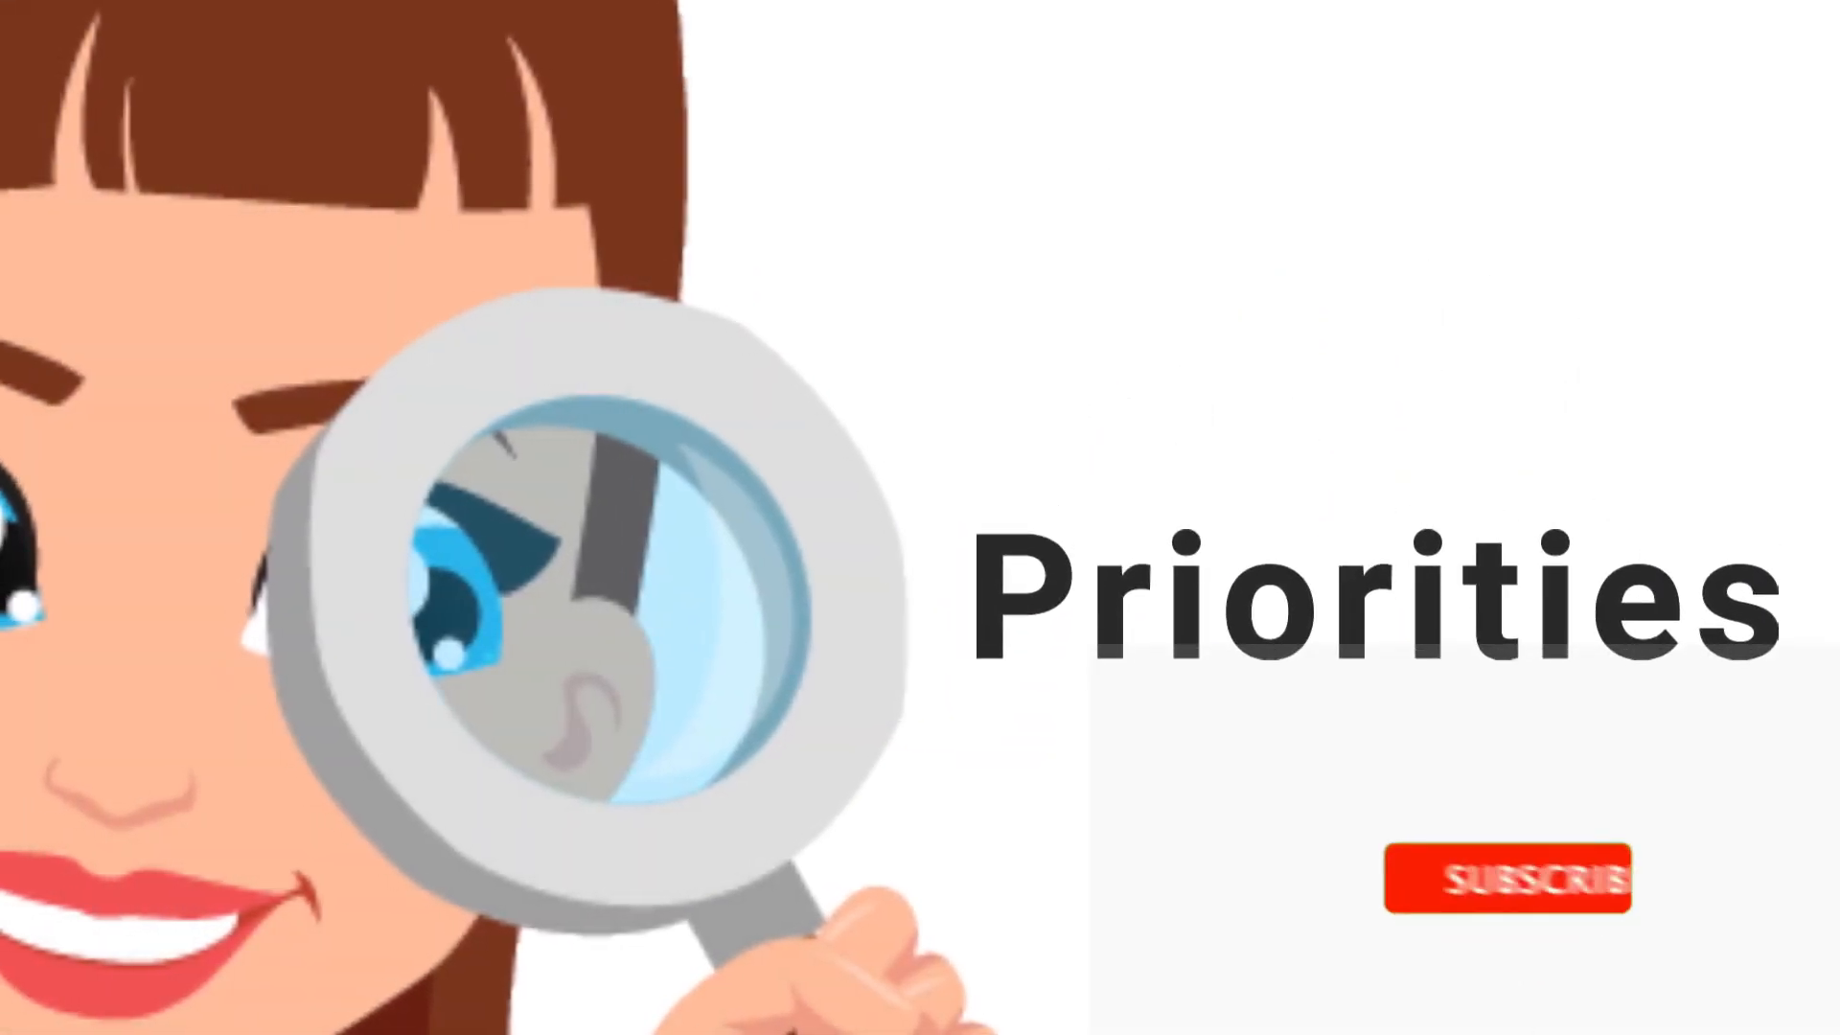
click(1506, 878)
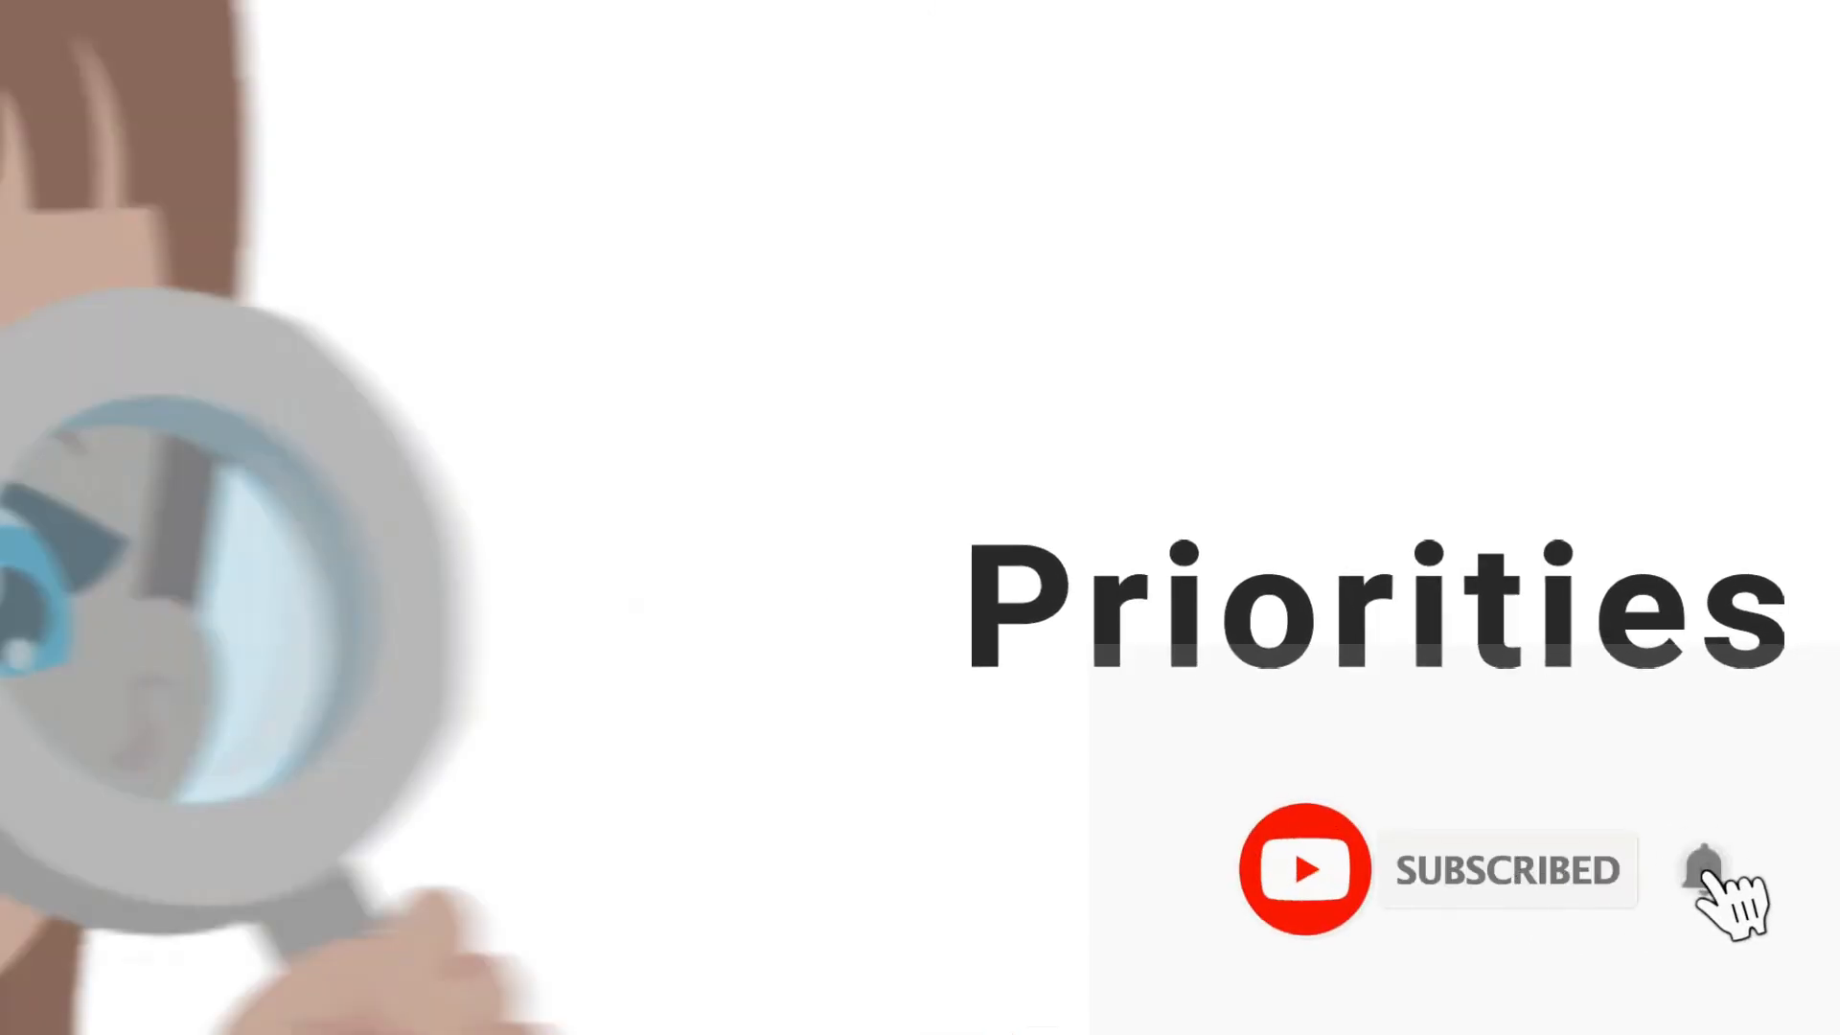